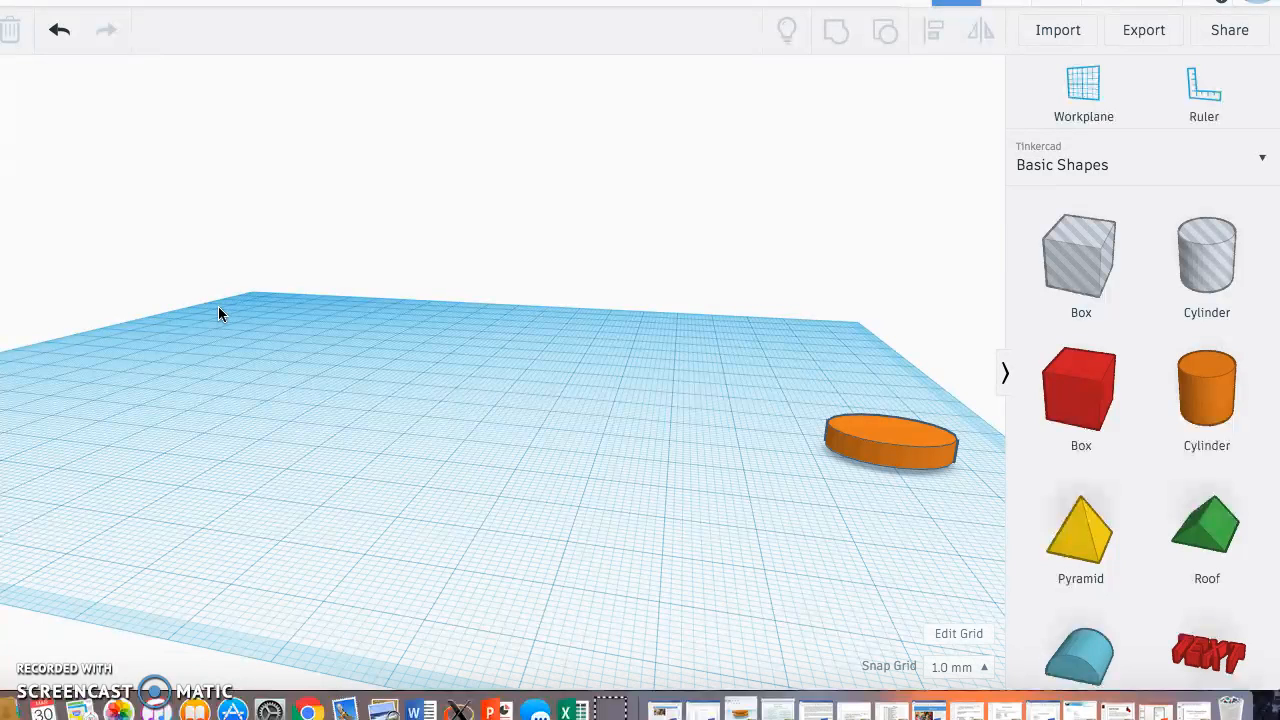
mouse_move(1206, 390)
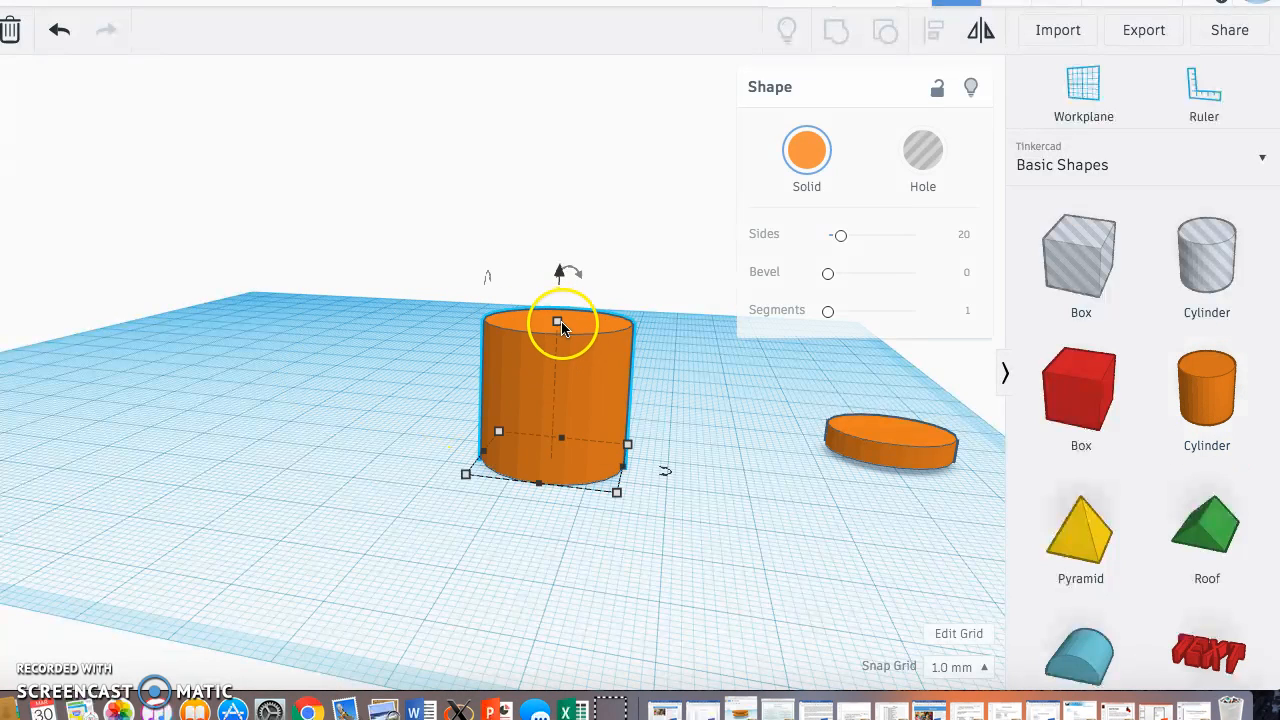
Drag the new cylinder's top height handle down to flatten it into a thin disc
left_click_drag(557, 322, 547, 455)
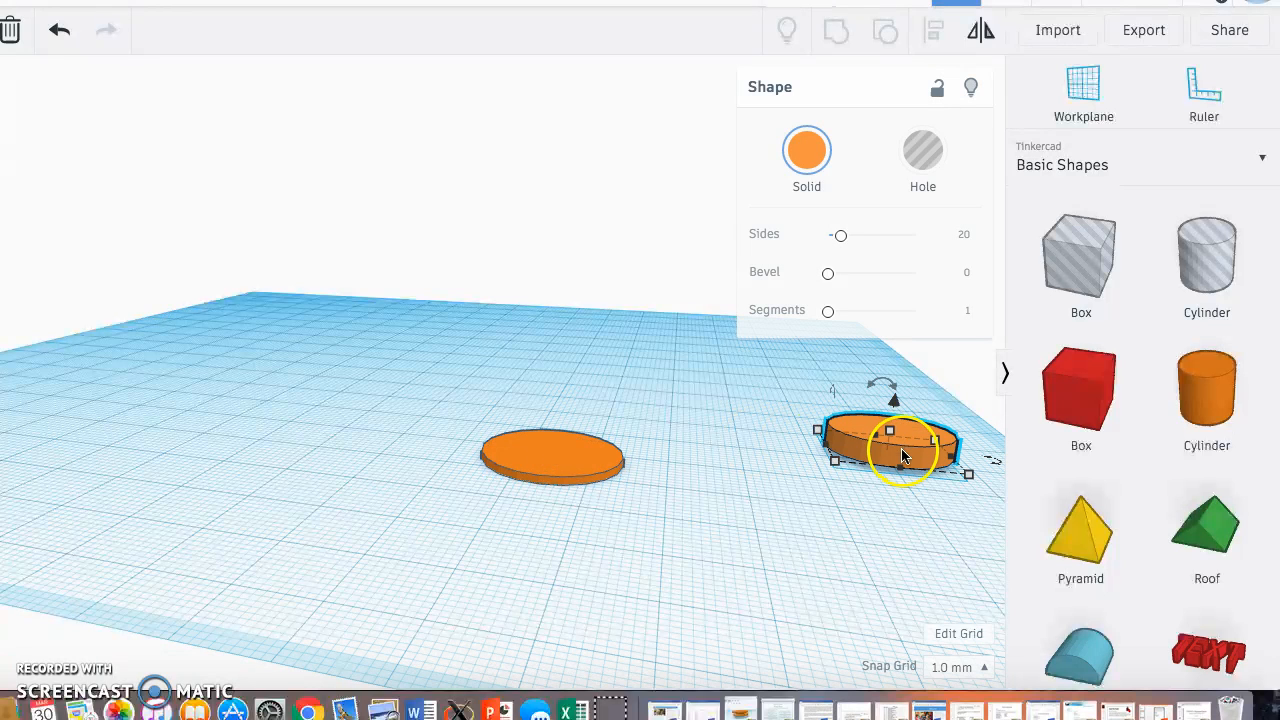
Drag the right-hand disc leftward so it overlaps the central disc
left_click_drag(890, 430, 550, 450)
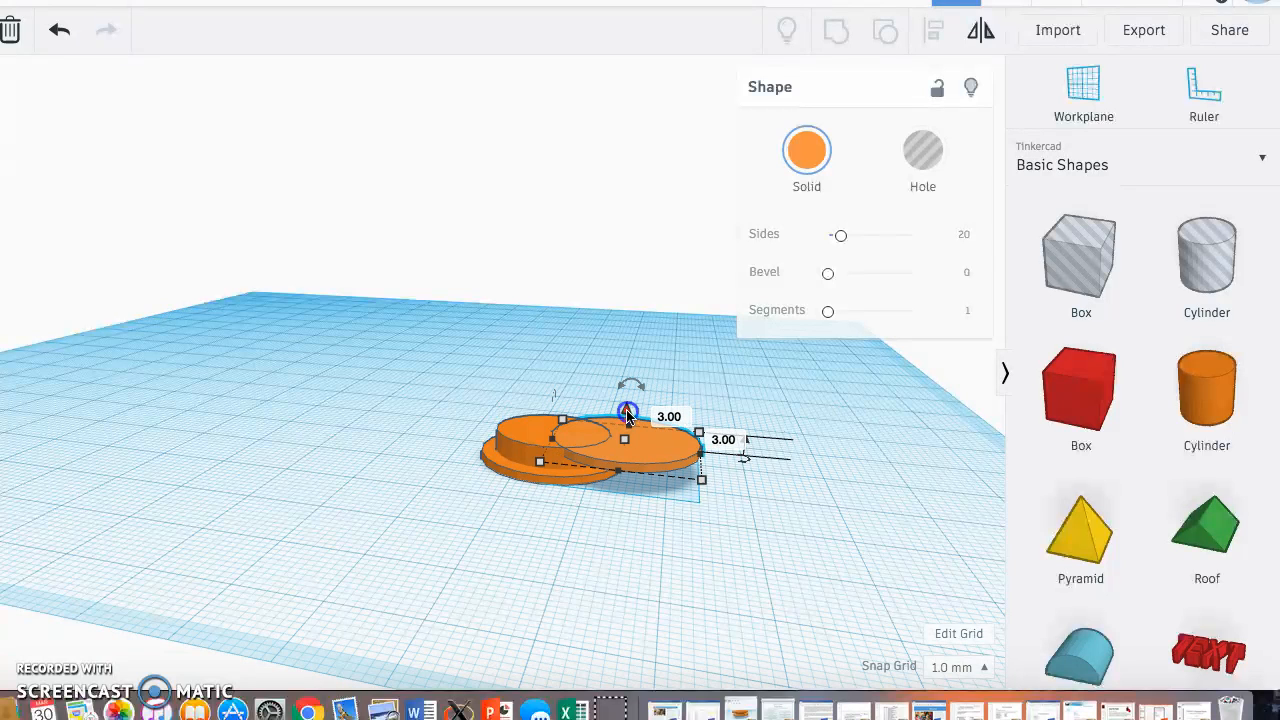
Lift the second disc with the cone handle and centre it over the lower disc
left_click_drag(625, 417, 657, 447)
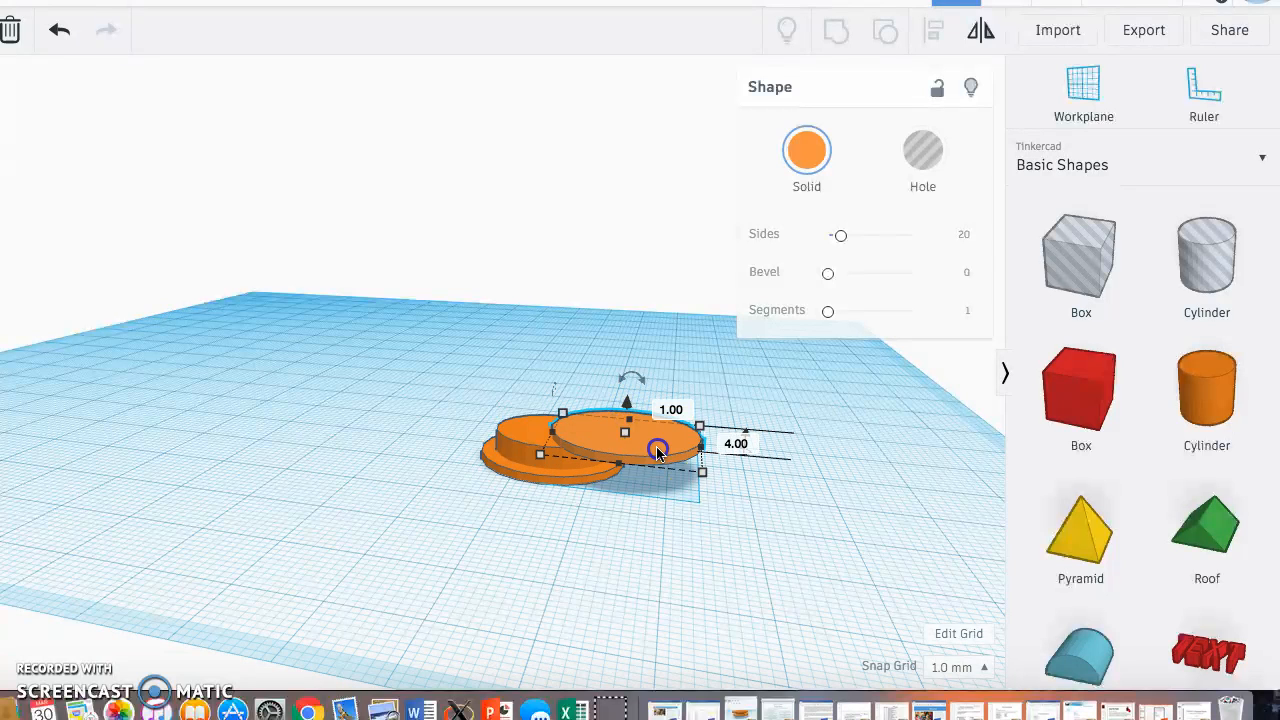
left_click_drag(655, 448, 585, 440)
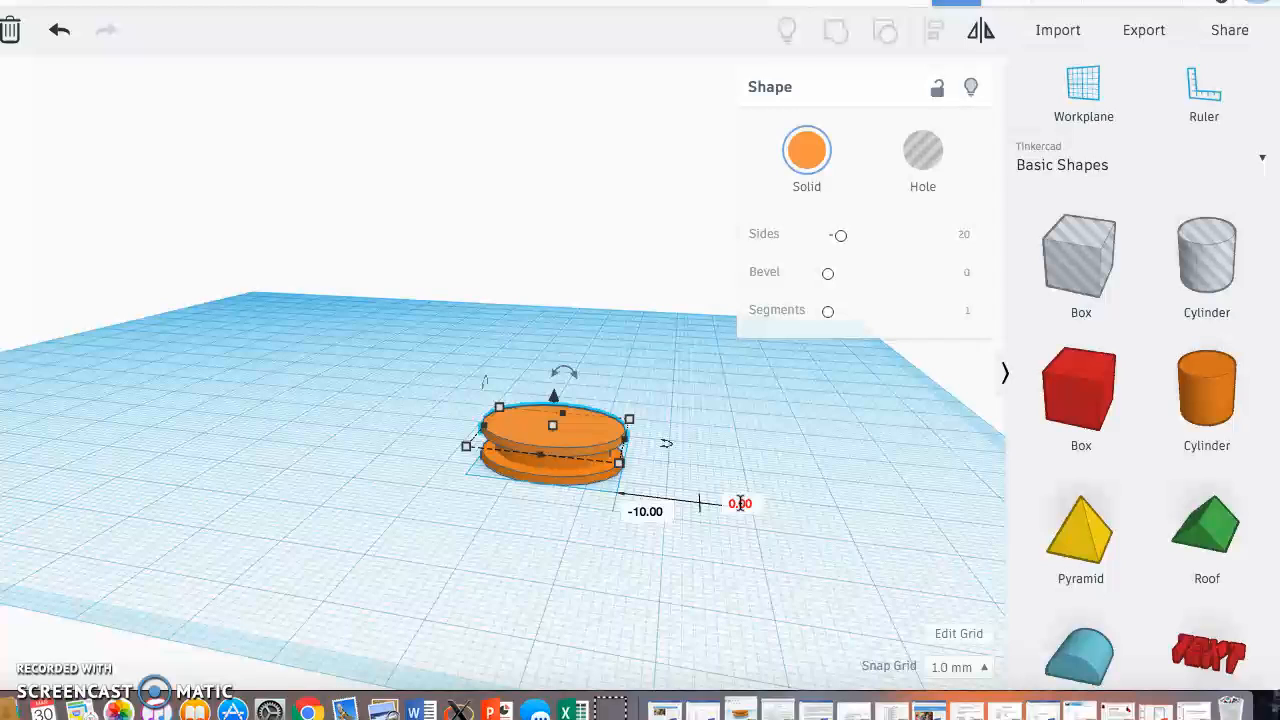
left_click(597, 552)
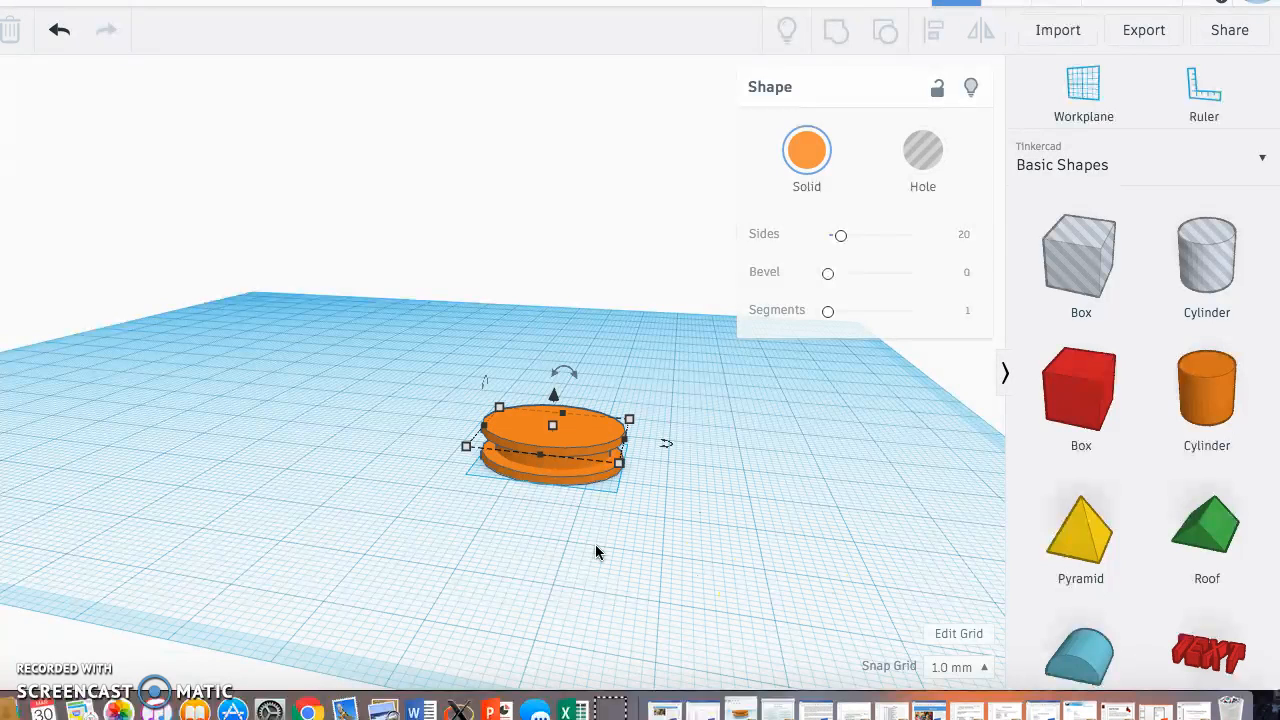
left_click(335, 478)
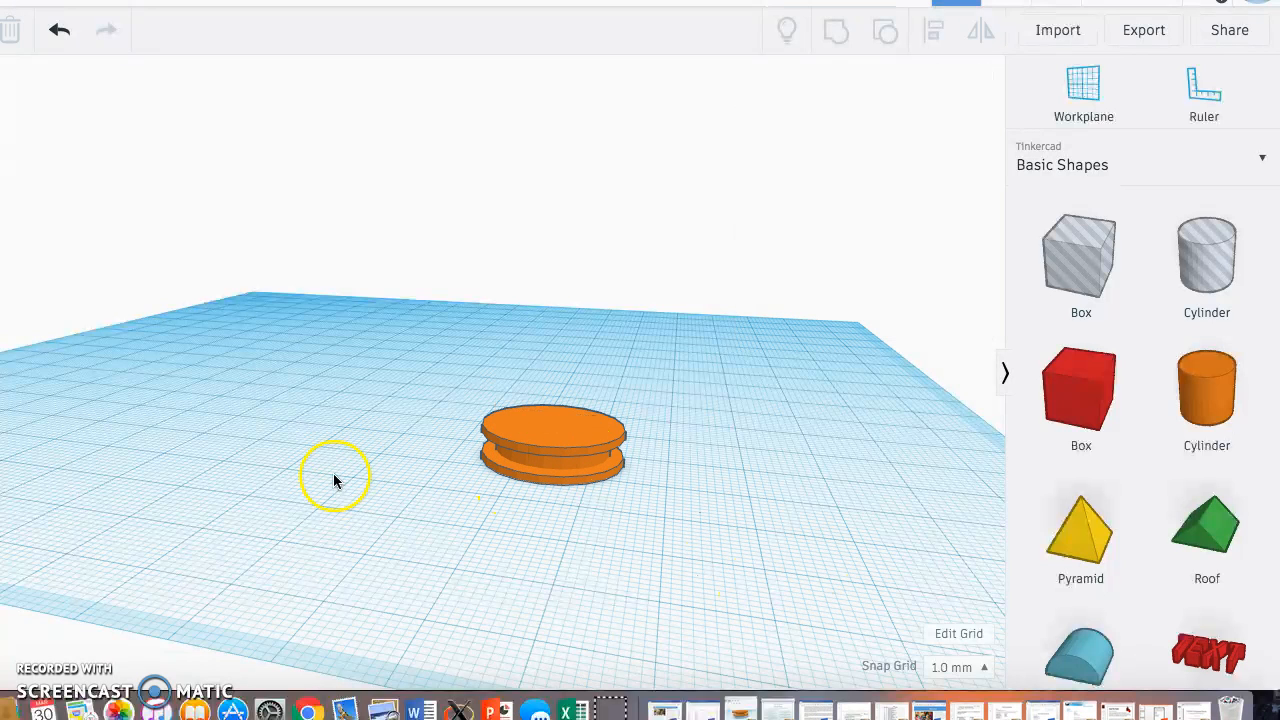
mouse_move(361, 513)
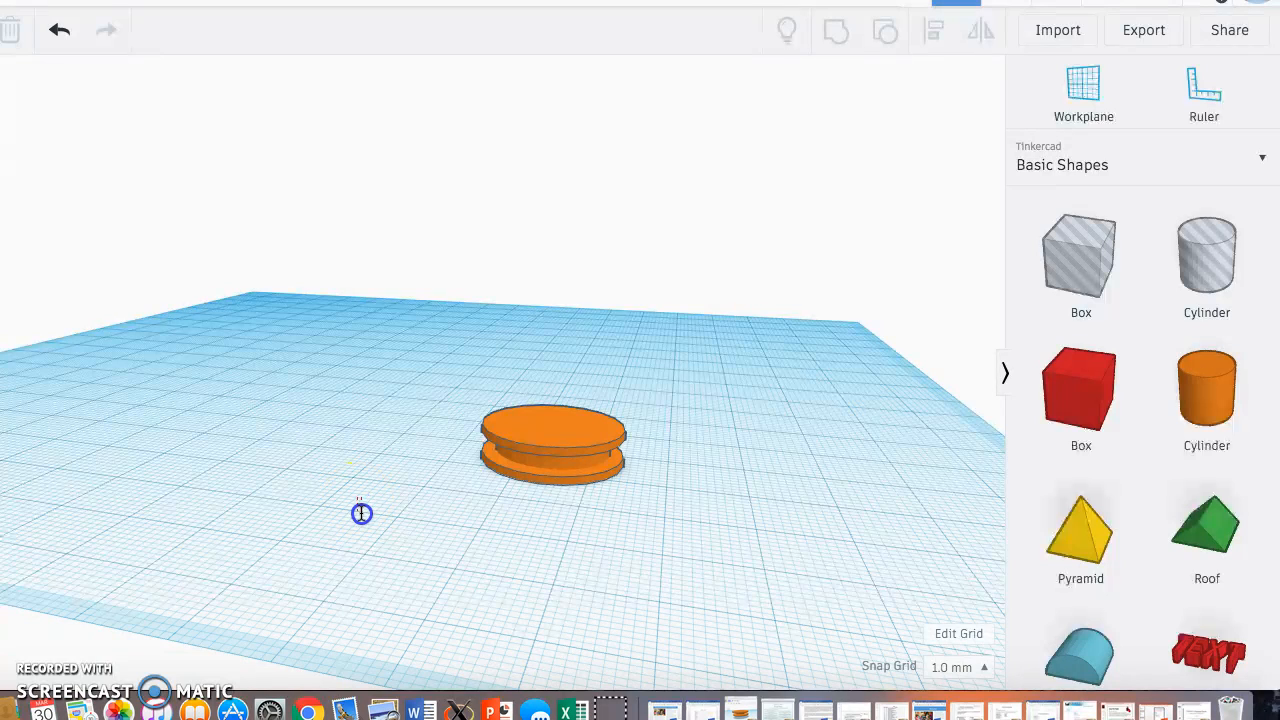
mouse_move(369, 569)
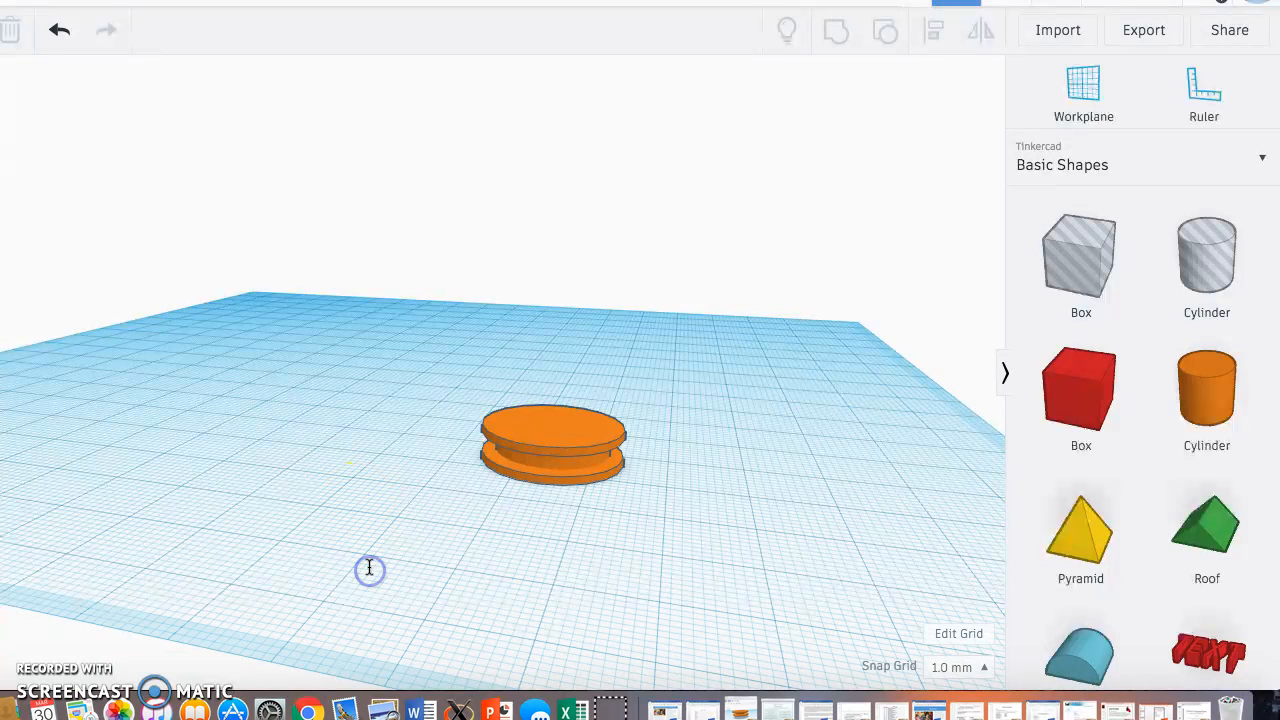